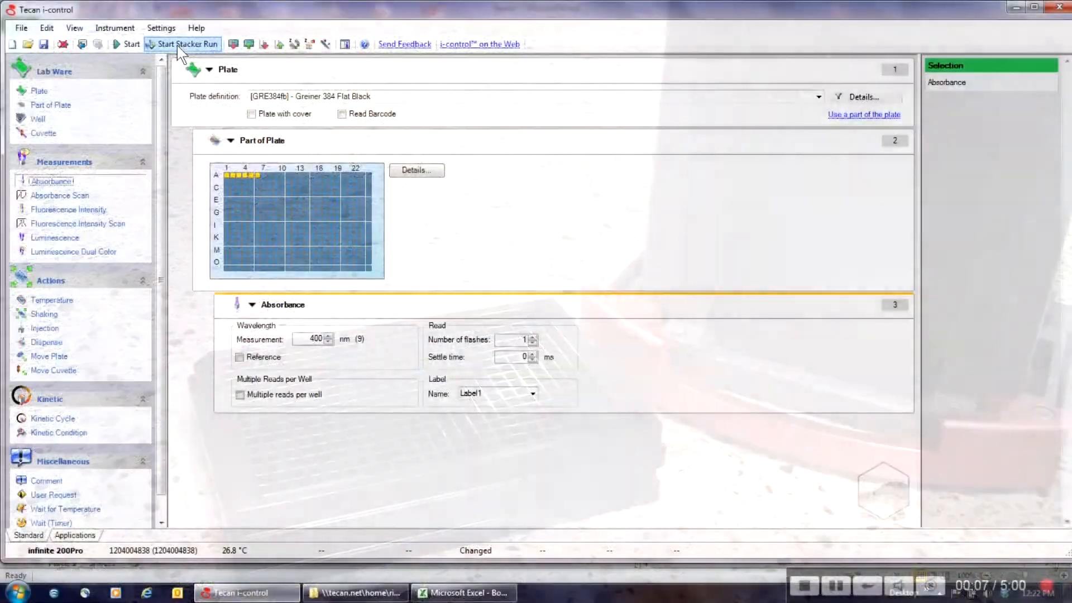
Launch the Greiner 384-well absorbance protocol as a stacker run with Restack After Last Plate enabled
click(187, 44)
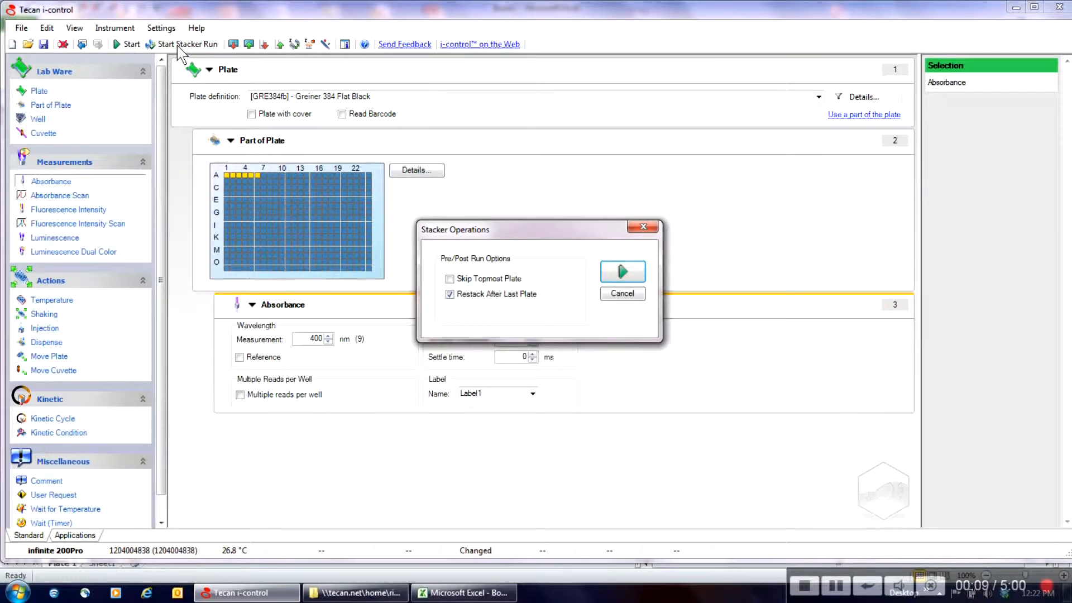
click(450, 294)
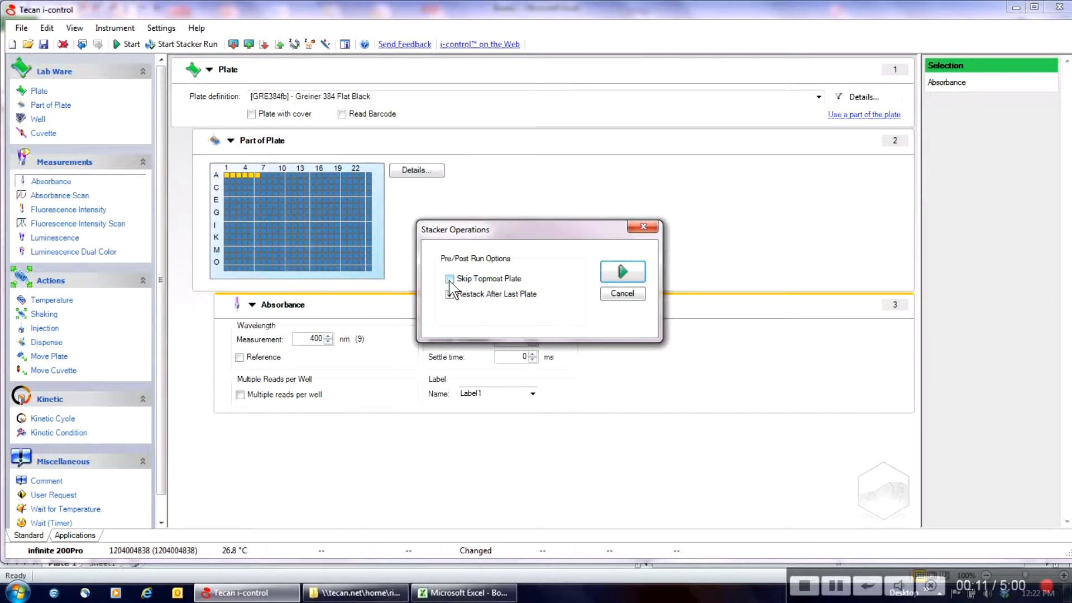
click(450, 294)
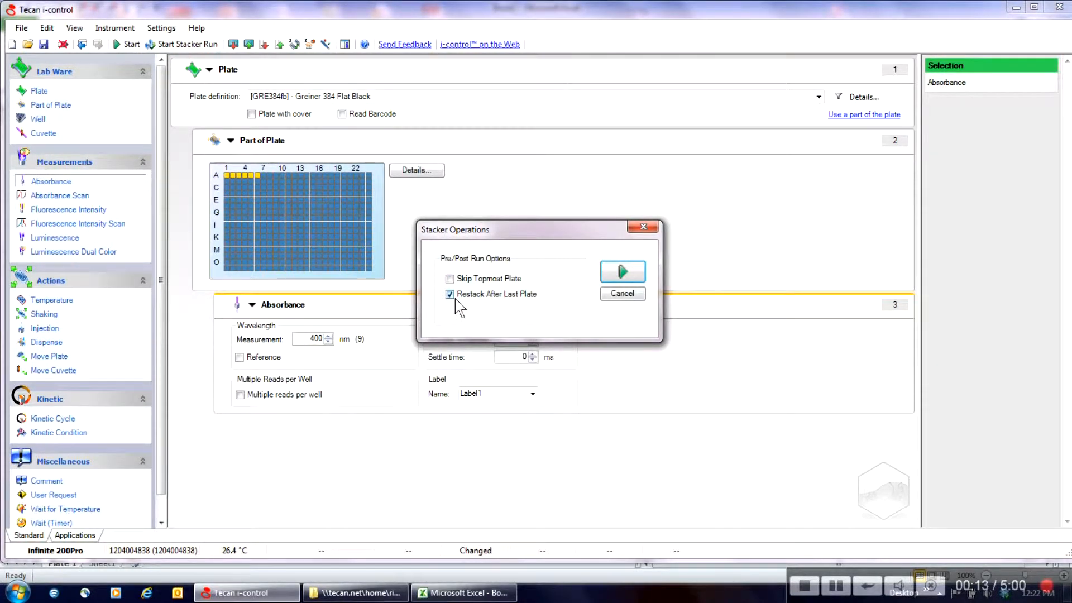
click(622, 270)
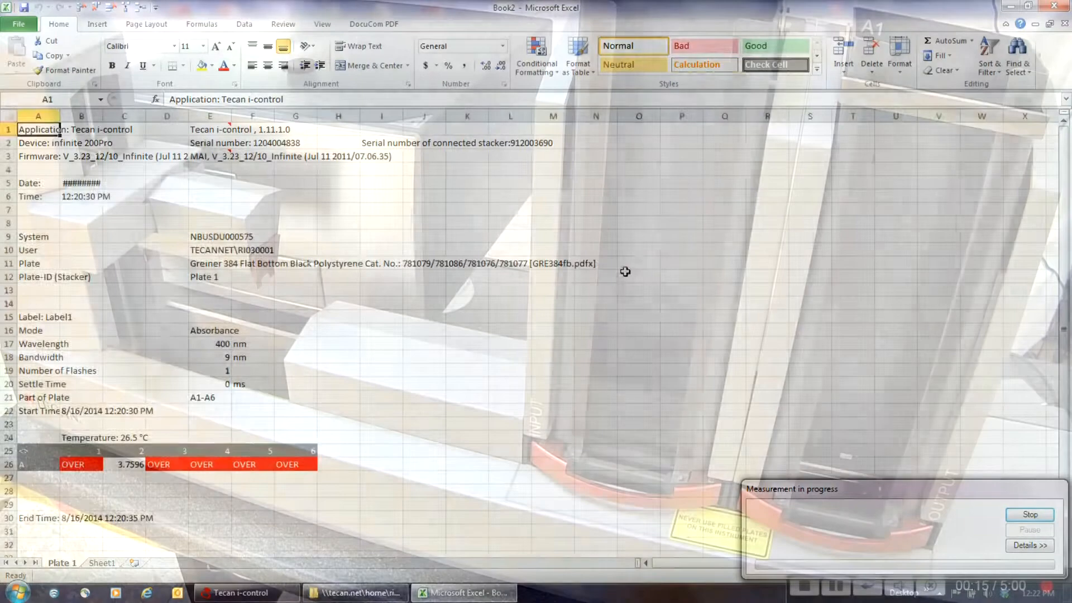